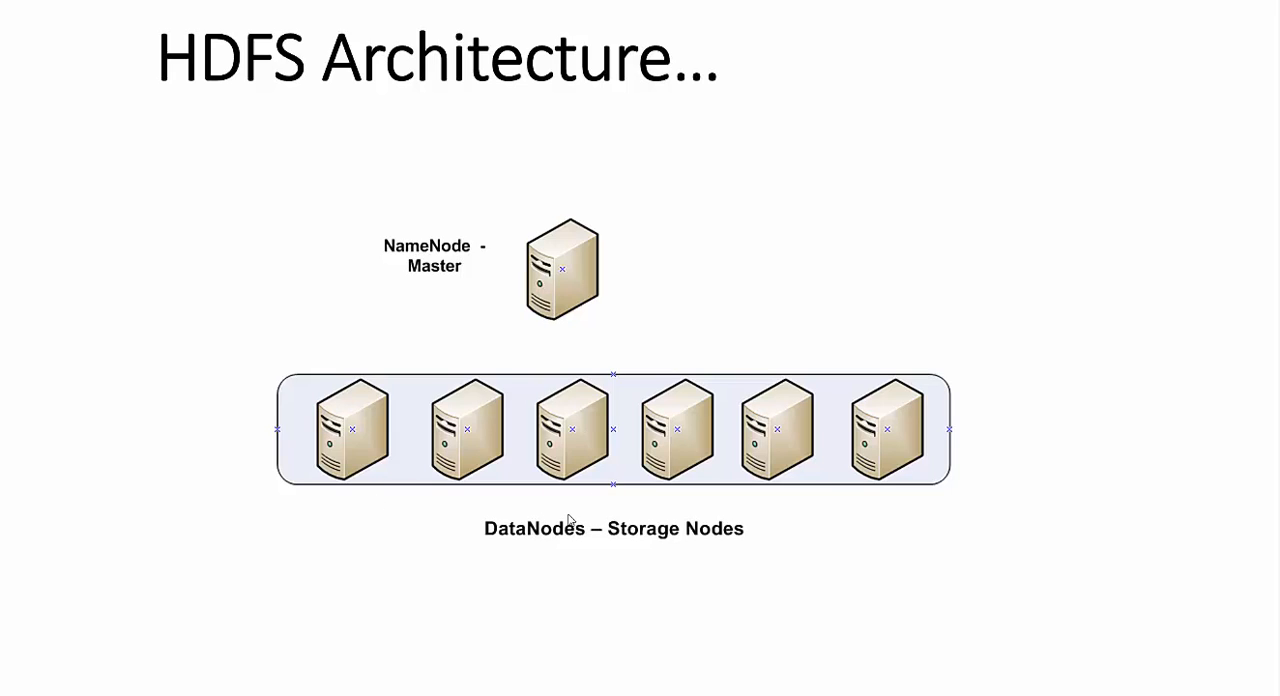
pyautogui.moveTo(506, 314)
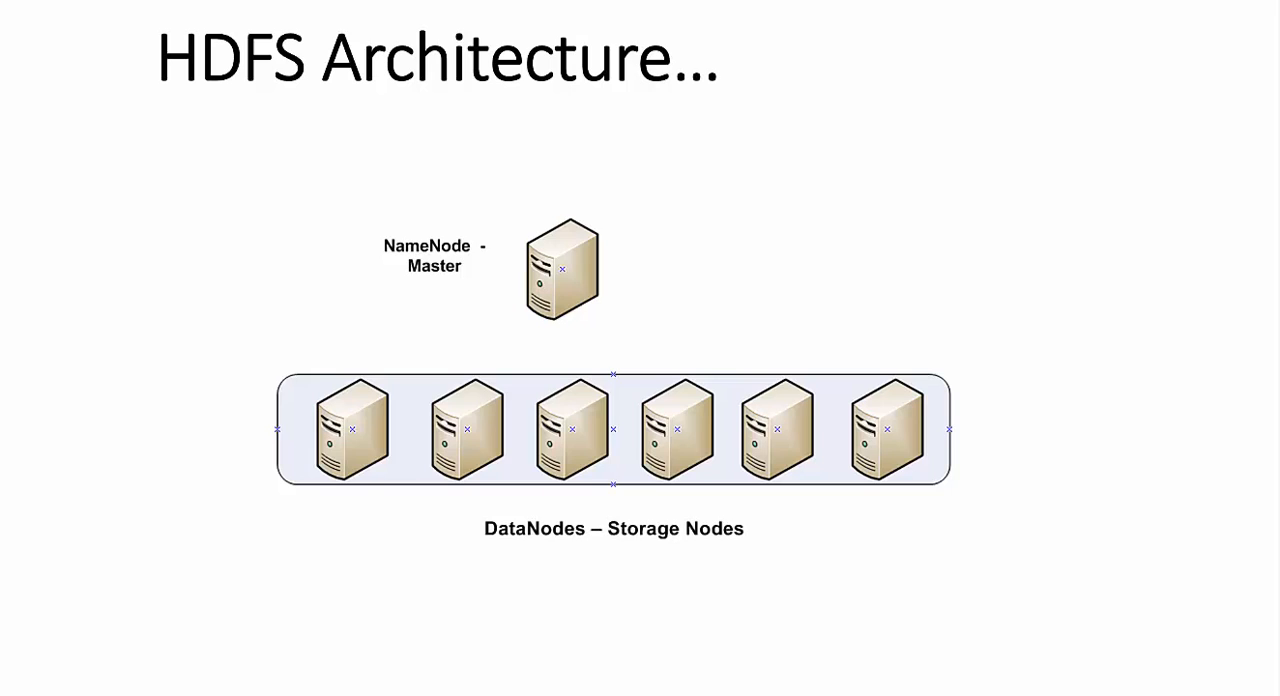
pyautogui.moveTo(376, 532)
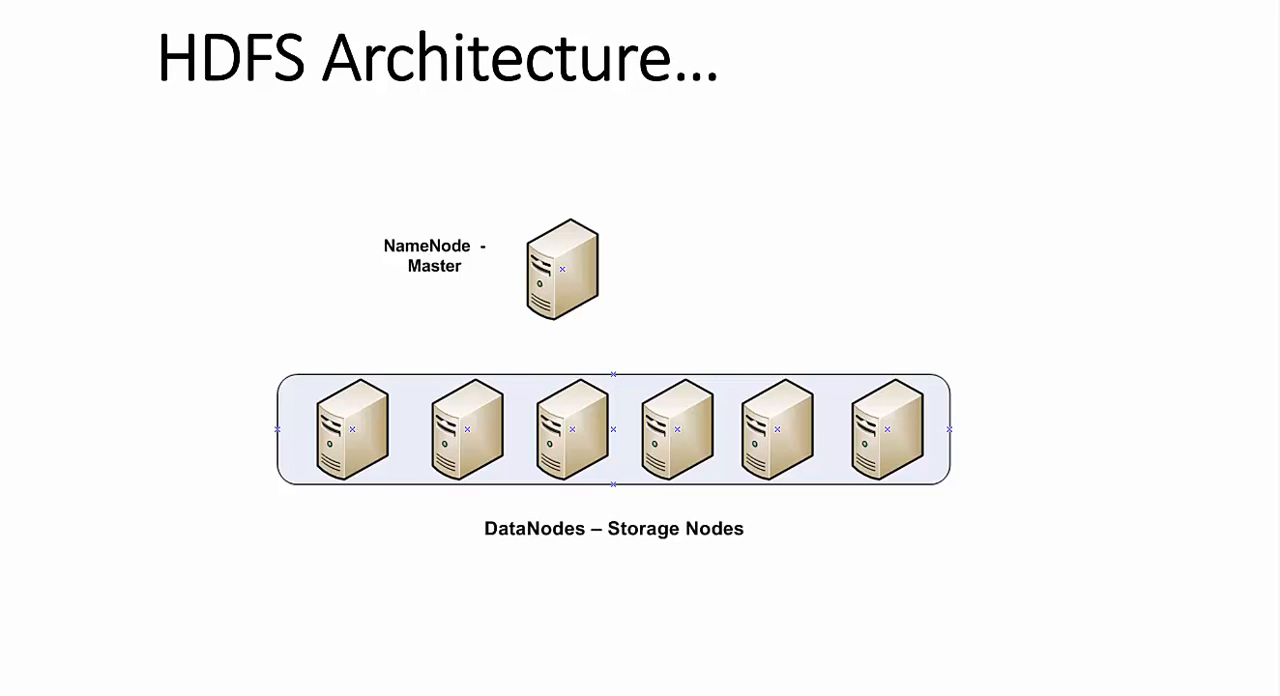
# Advance from the HDFS architecture diagram to the NameNode responsibilities slide.
pyautogui.press('Right')
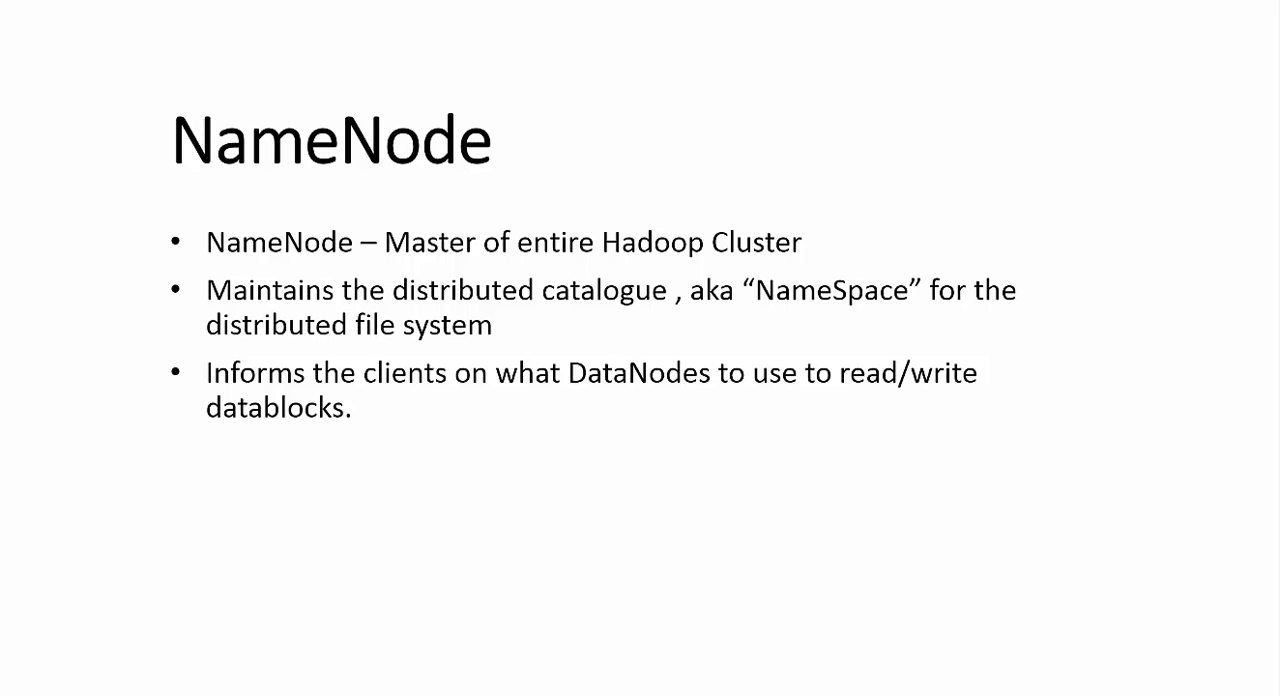
pyautogui.press('Right')
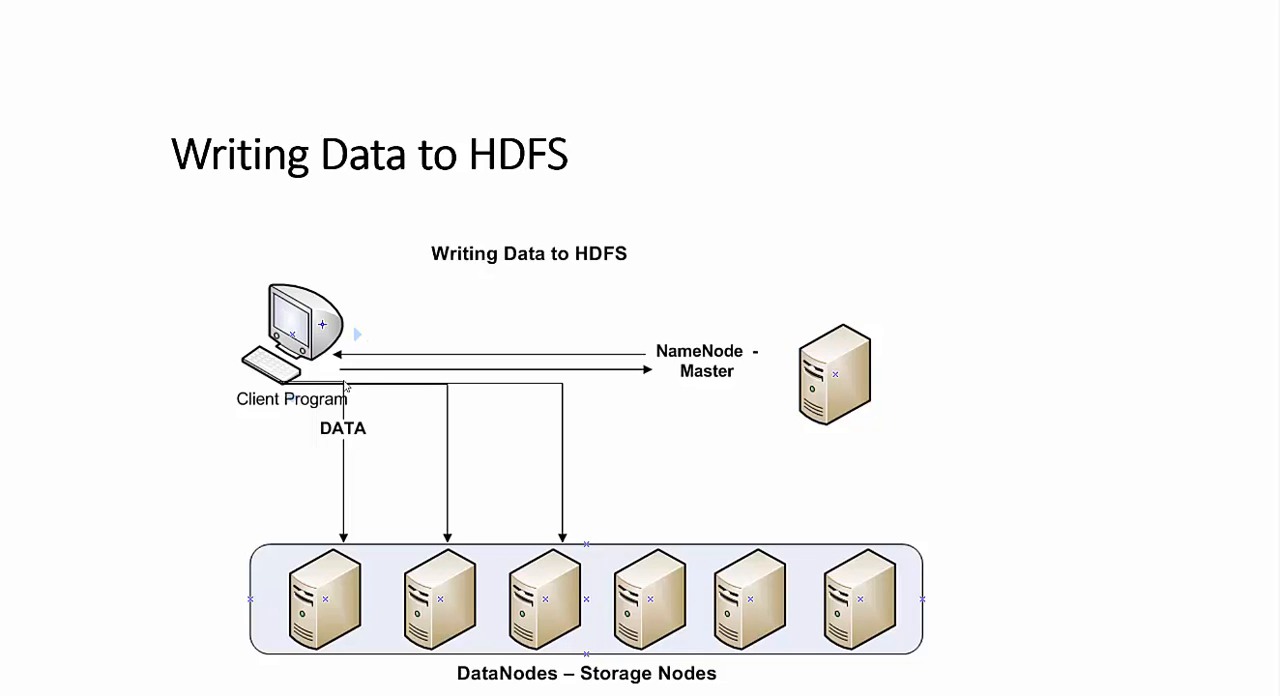
pyautogui.moveTo(420, 366)
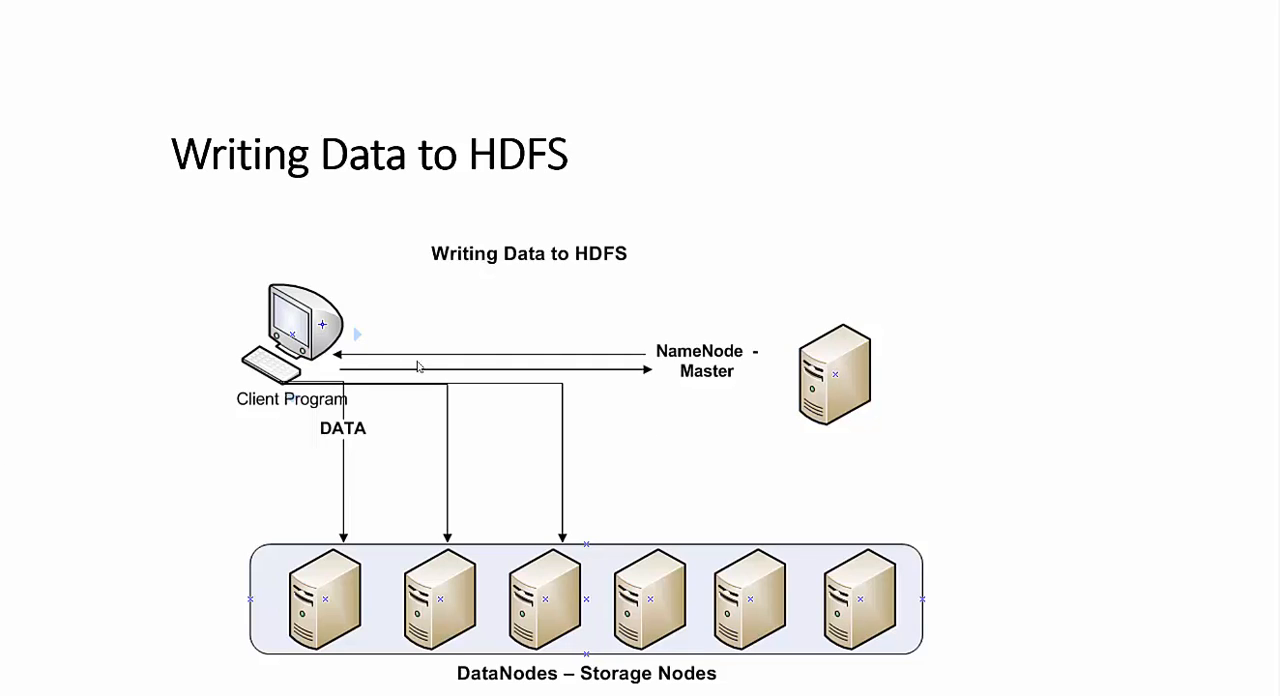
pyautogui.moveTo(764, 380)
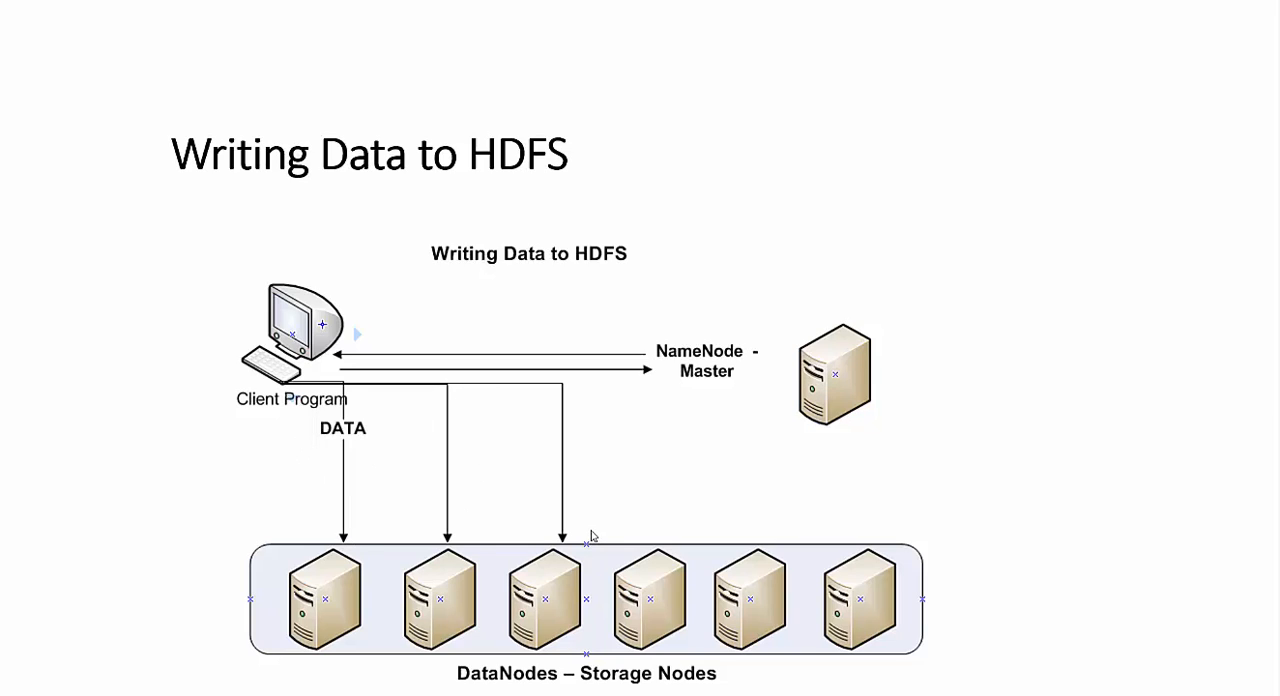
pyautogui.moveTo(516, 470)
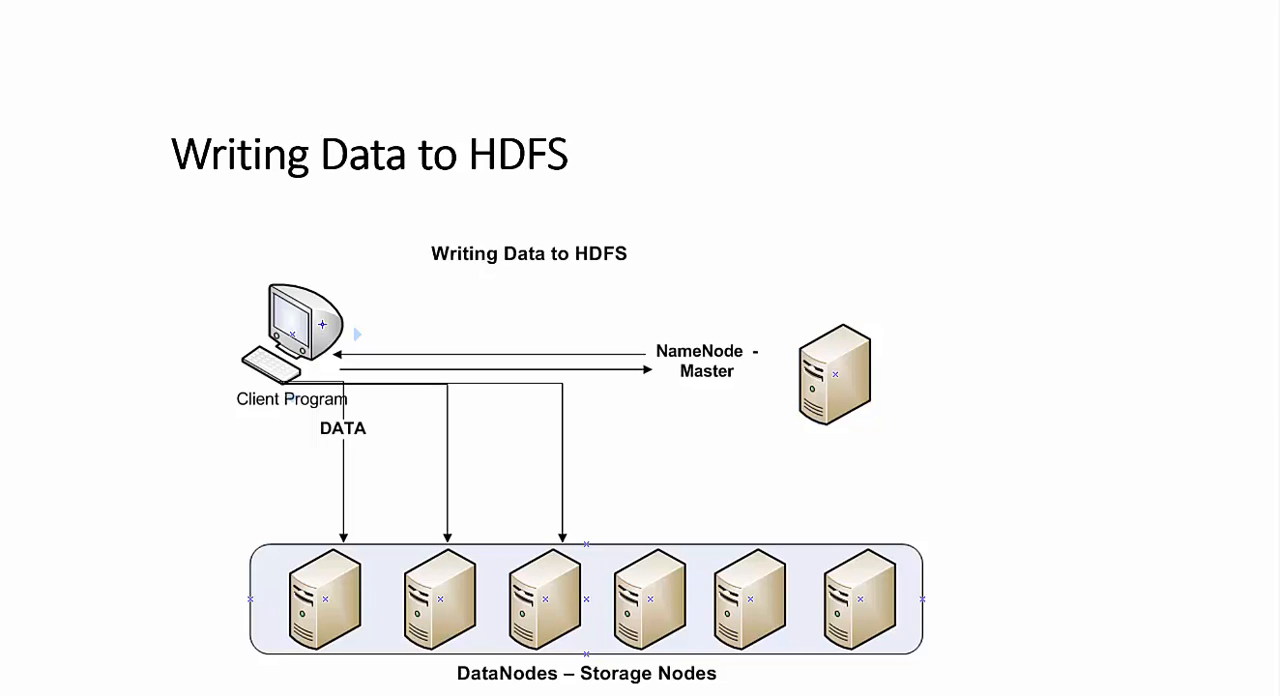
pyautogui.moveTo(300, 516)
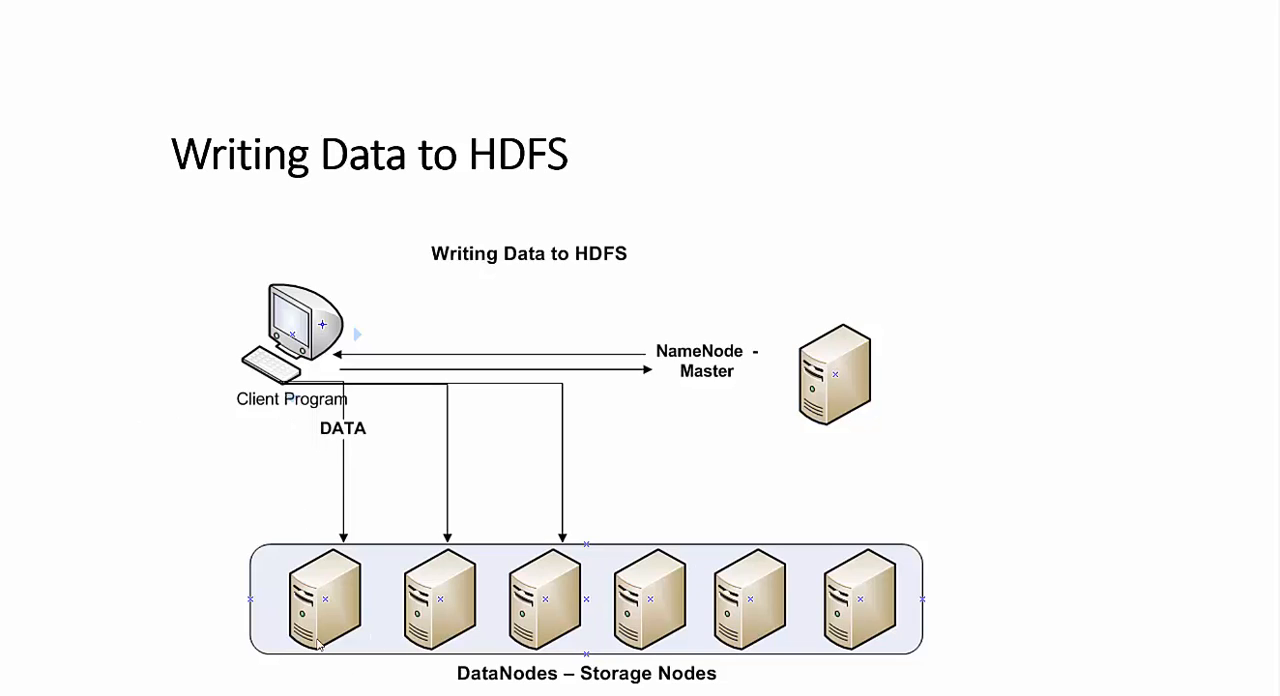
pyautogui.moveTo(604, 620)
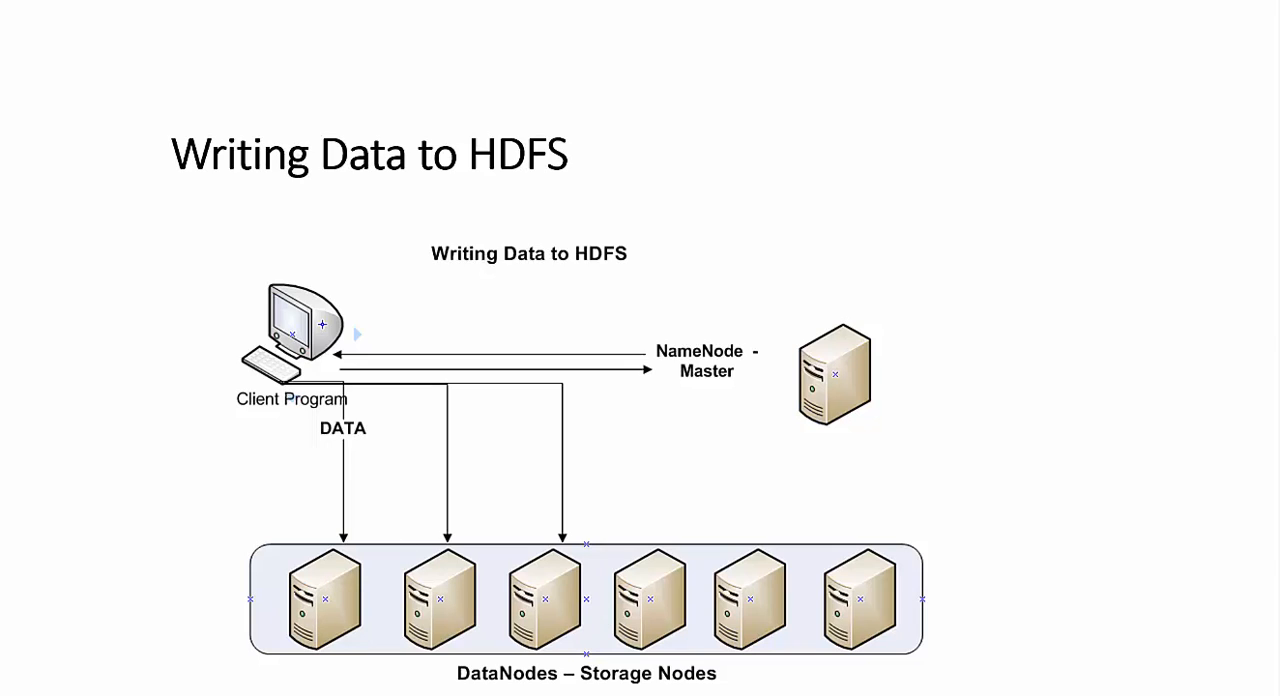
pyautogui.moveTo(838, 360)
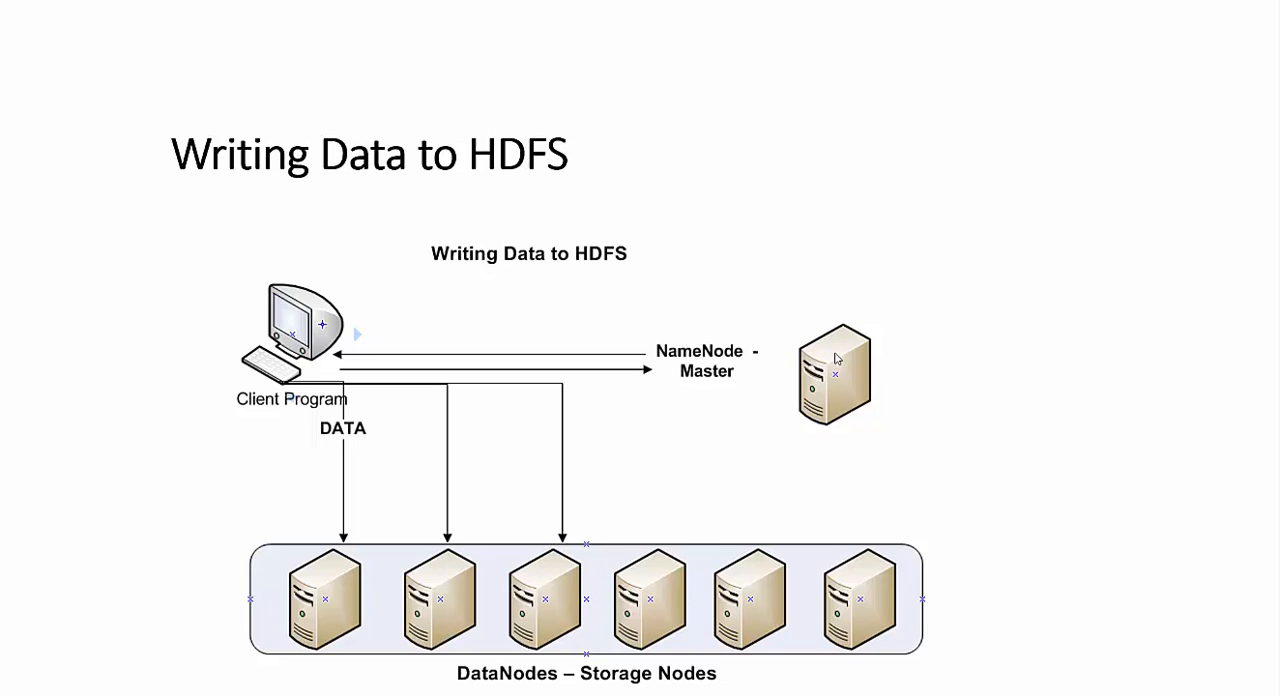
pyautogui.moveTo(802, 366)
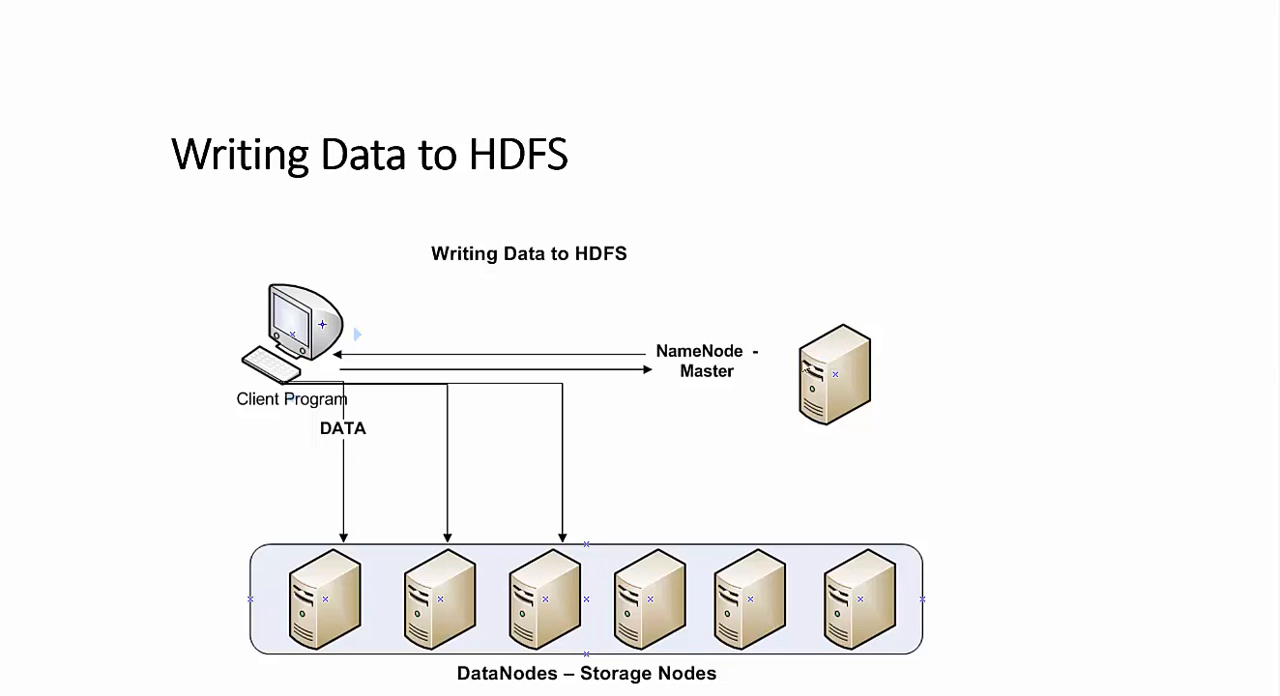
pyautogui.moveTo(348, 620)
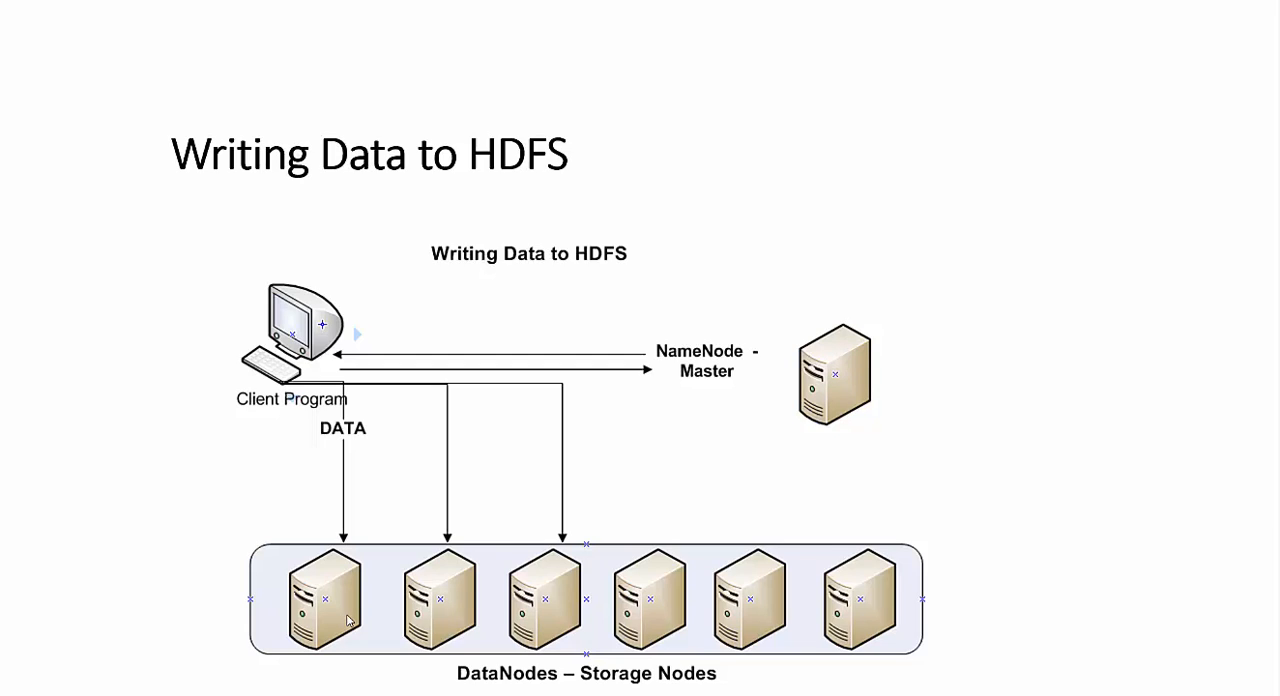
pyautogui.moveTo(348, 620)
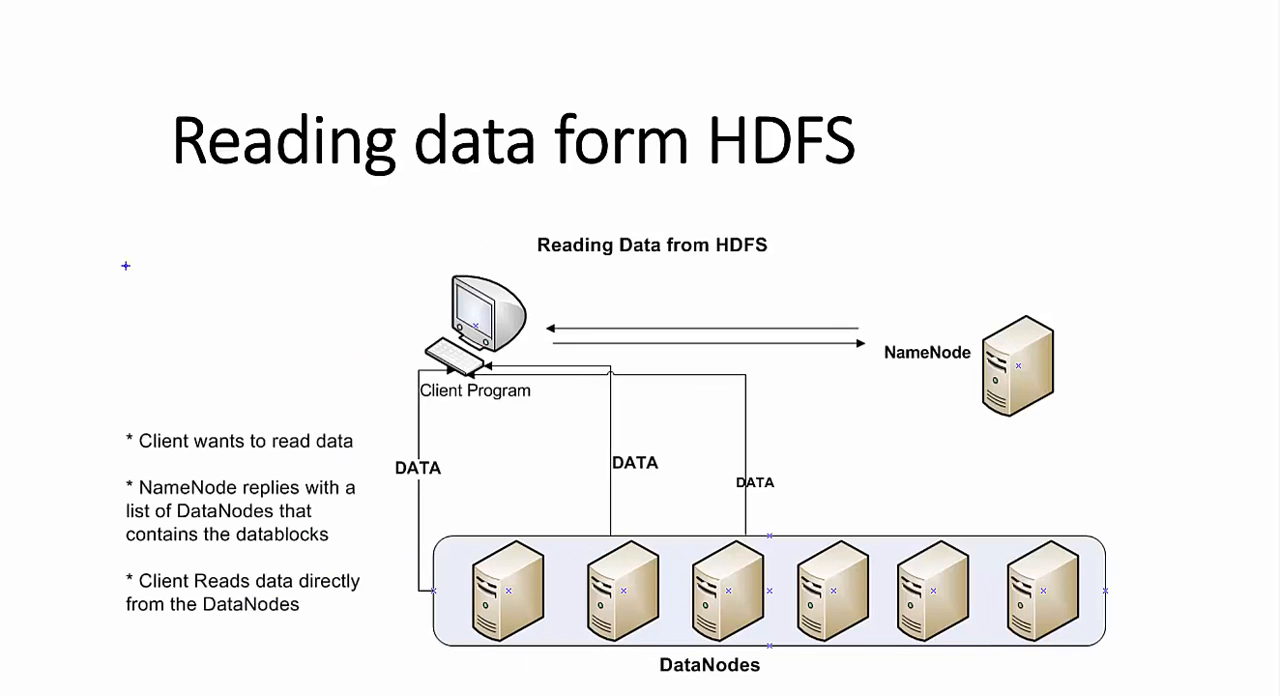
pyautogui.moveTo(744, 416)
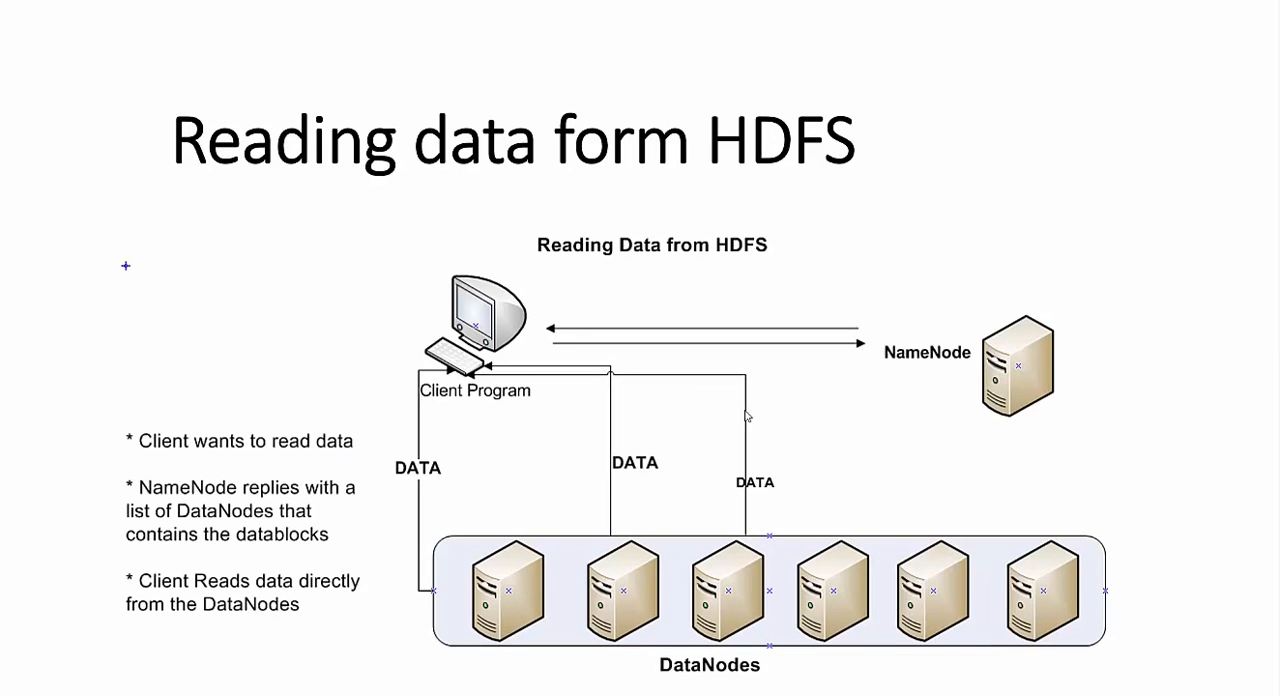
pyautogui.moveTo(460, 344)
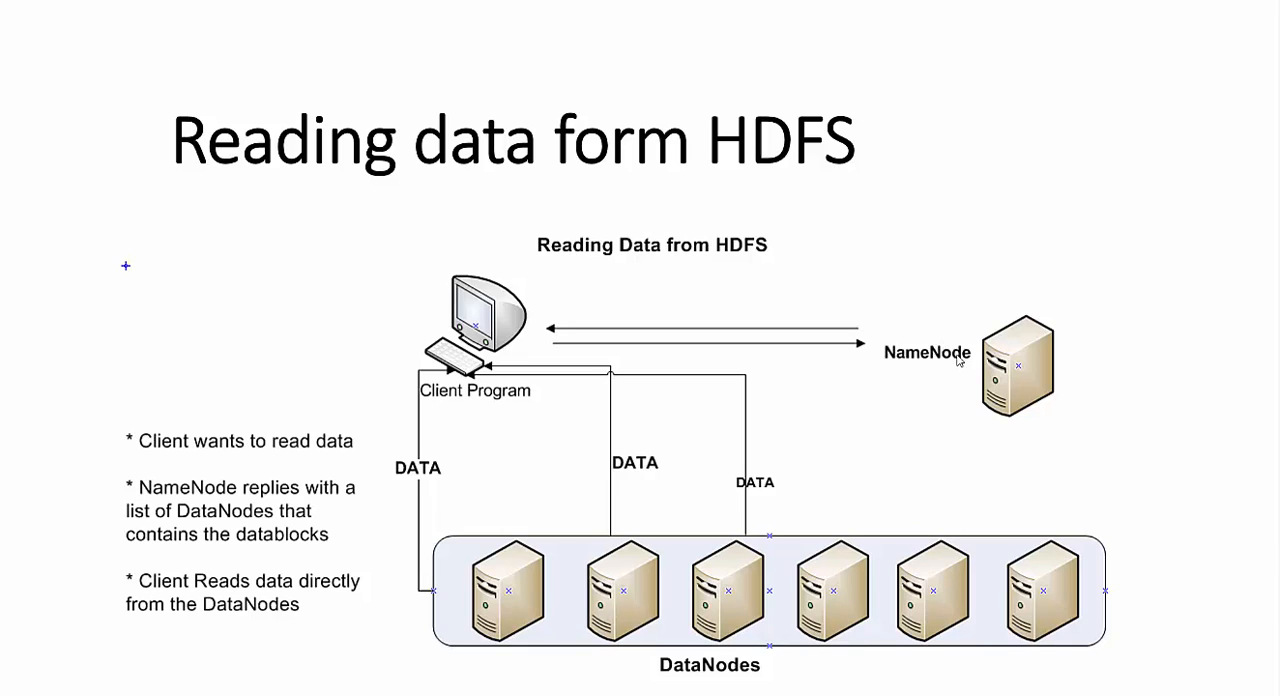
pyautogui.moveTo(686, 366)
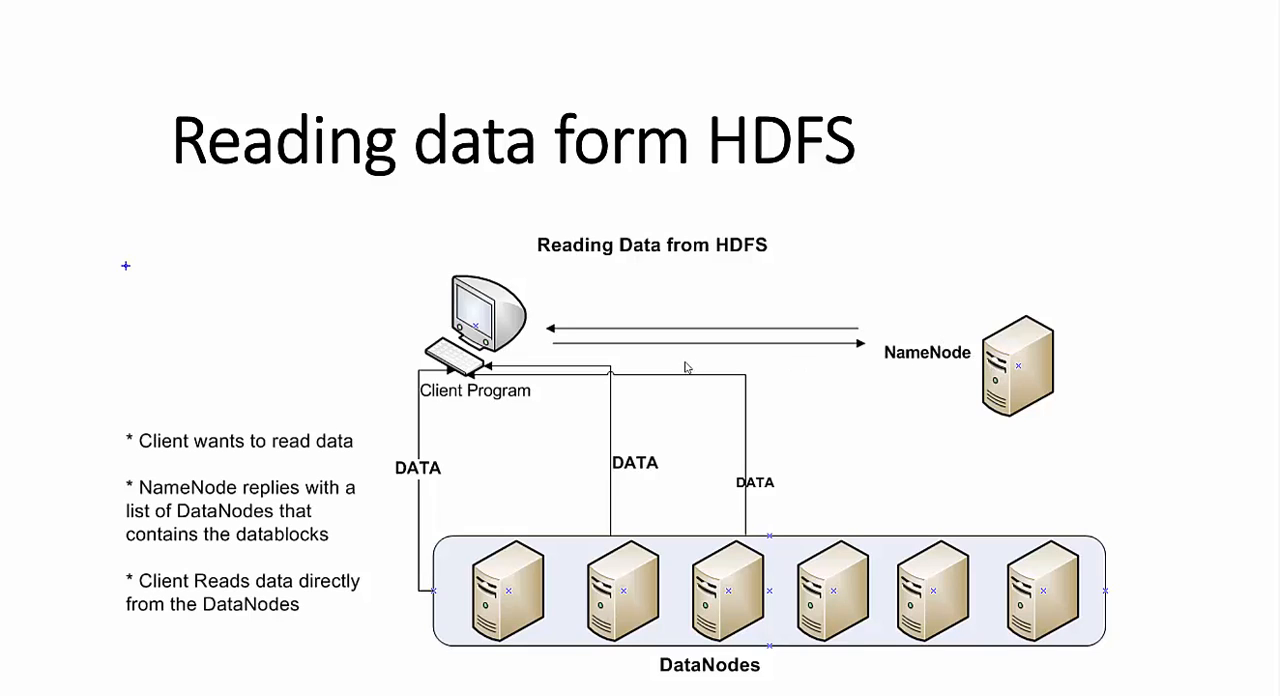
pyautogui.moveTo(518, 376)
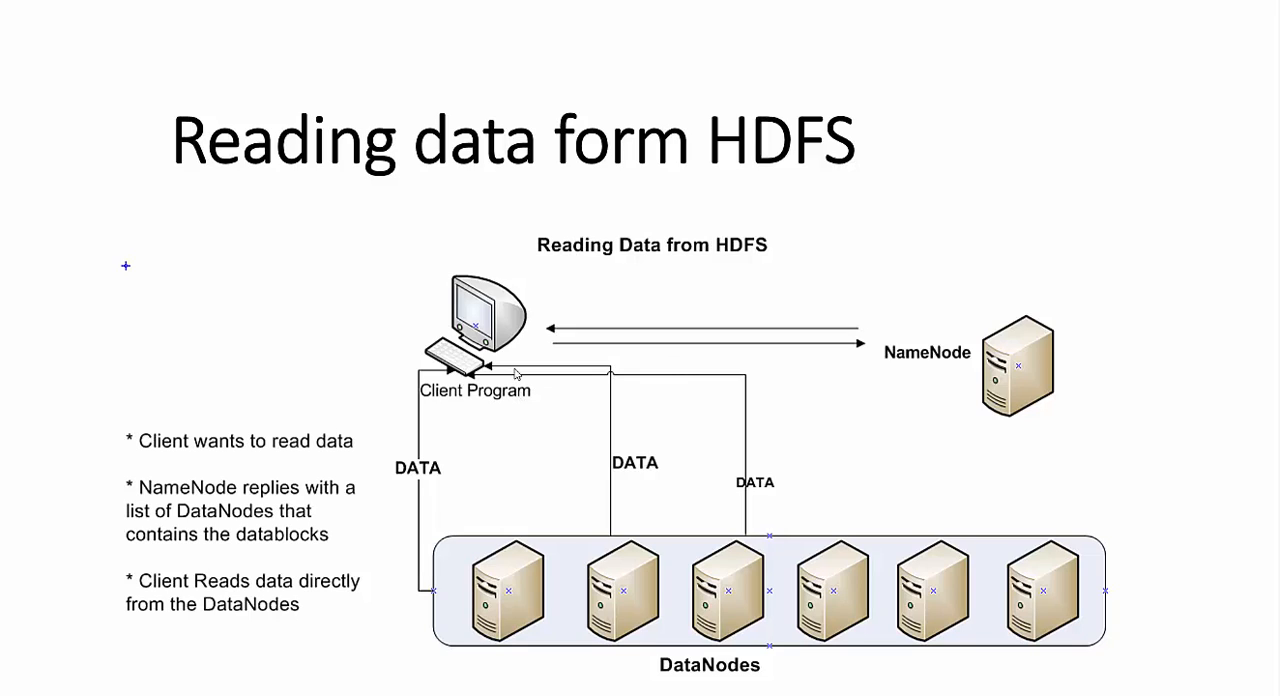
pyautogui.moveTo(694, 366)
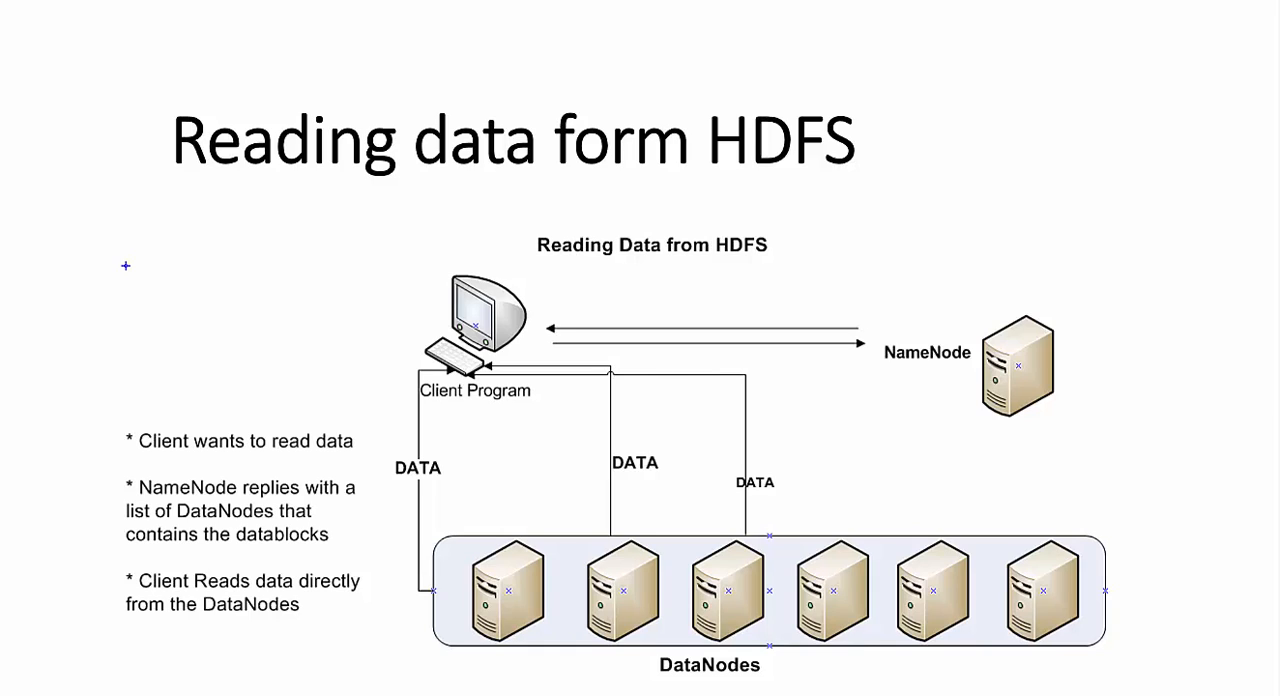
pyautogui.moveTo(922, 568)
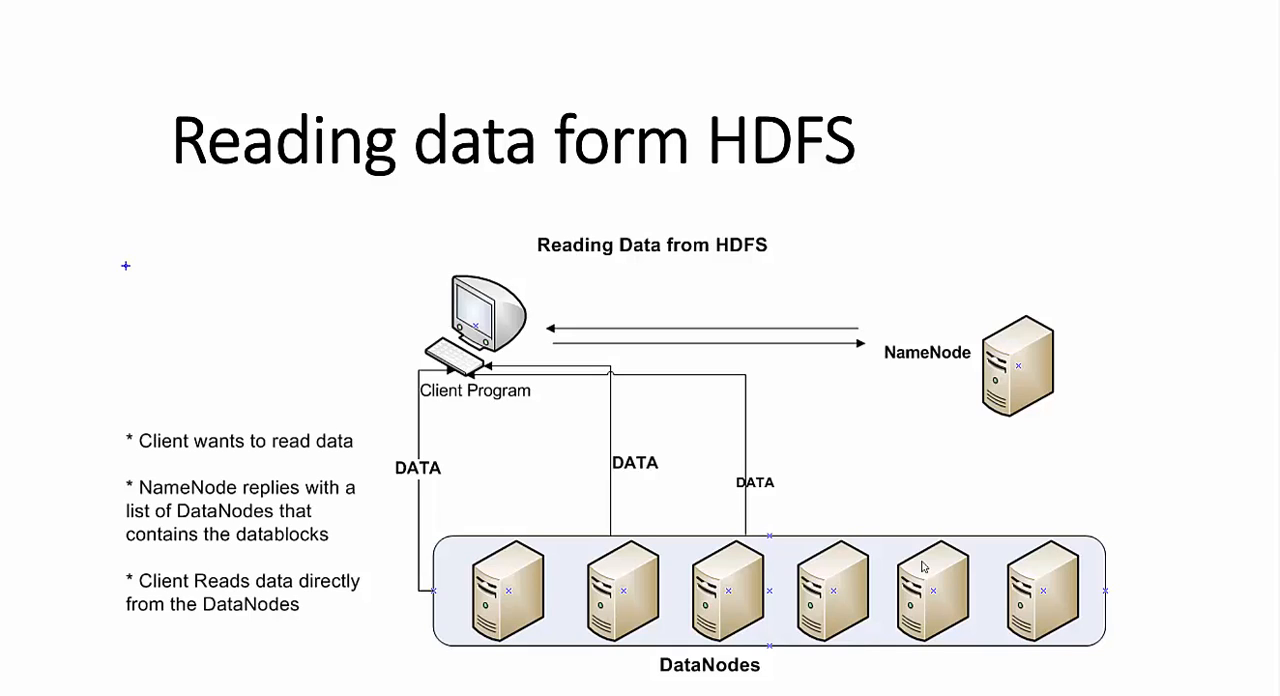
pyautogui.moveTo(556, 610)
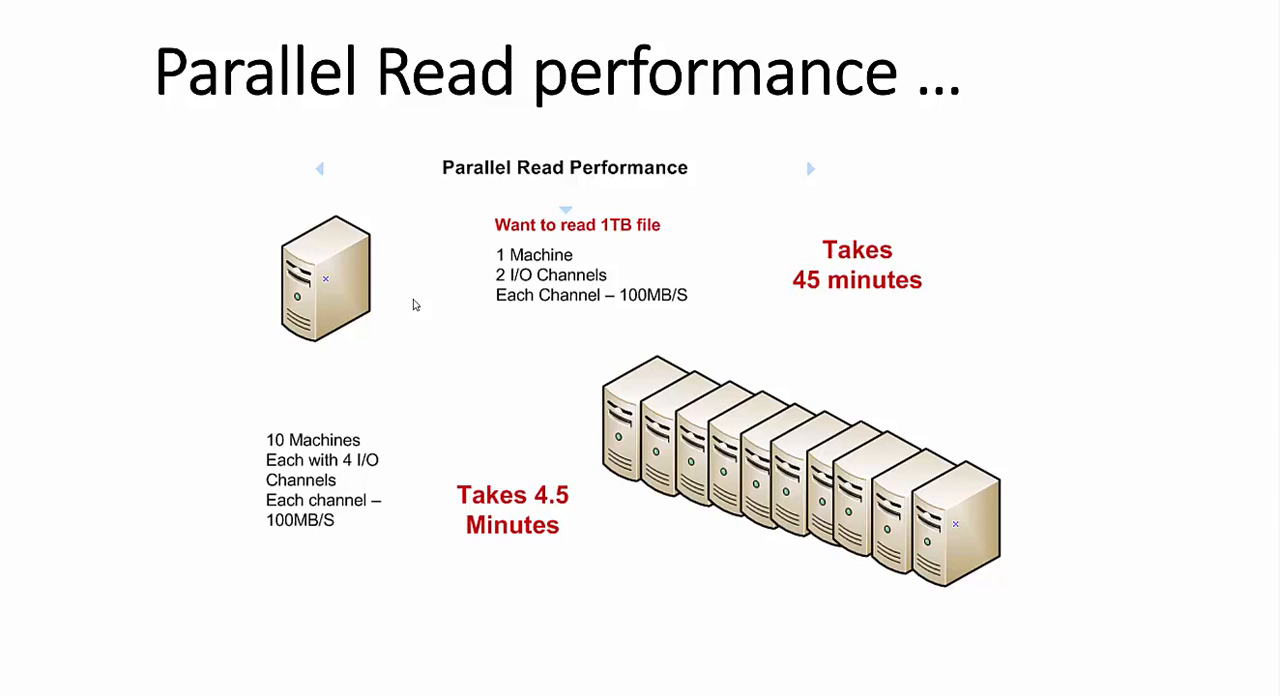
pyautogui.moveTo(400, 292)
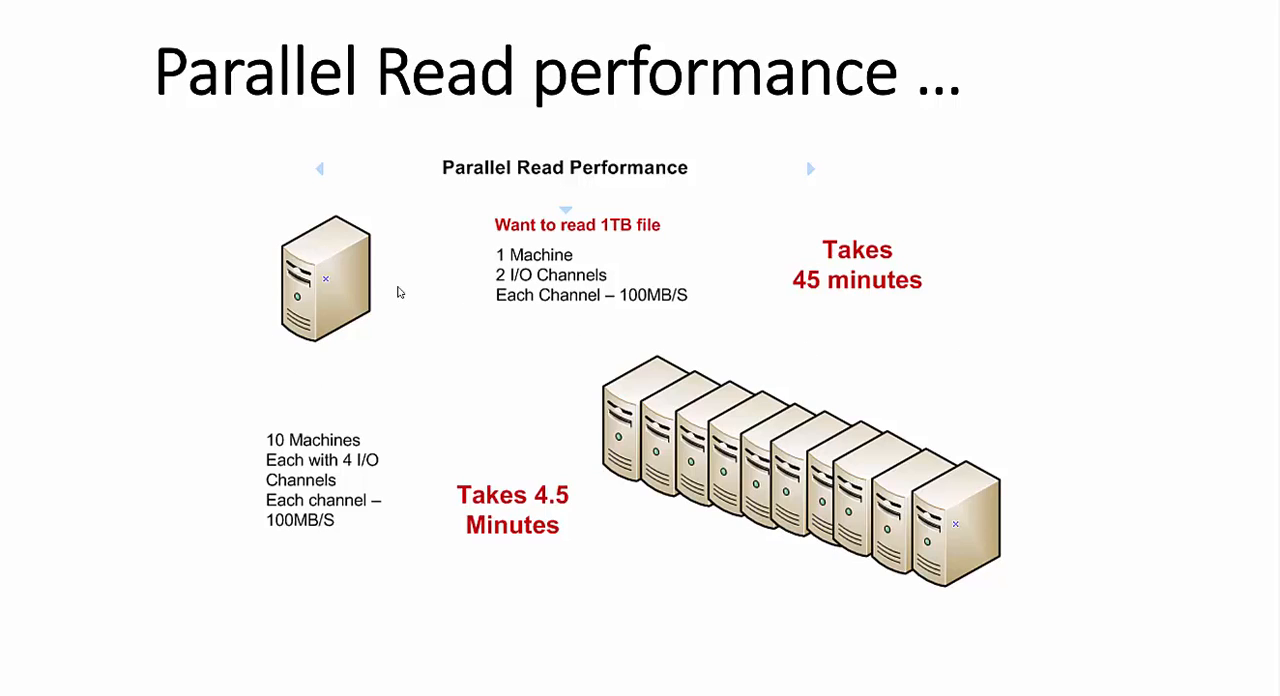
pyautogui.moveTo(520, 284)
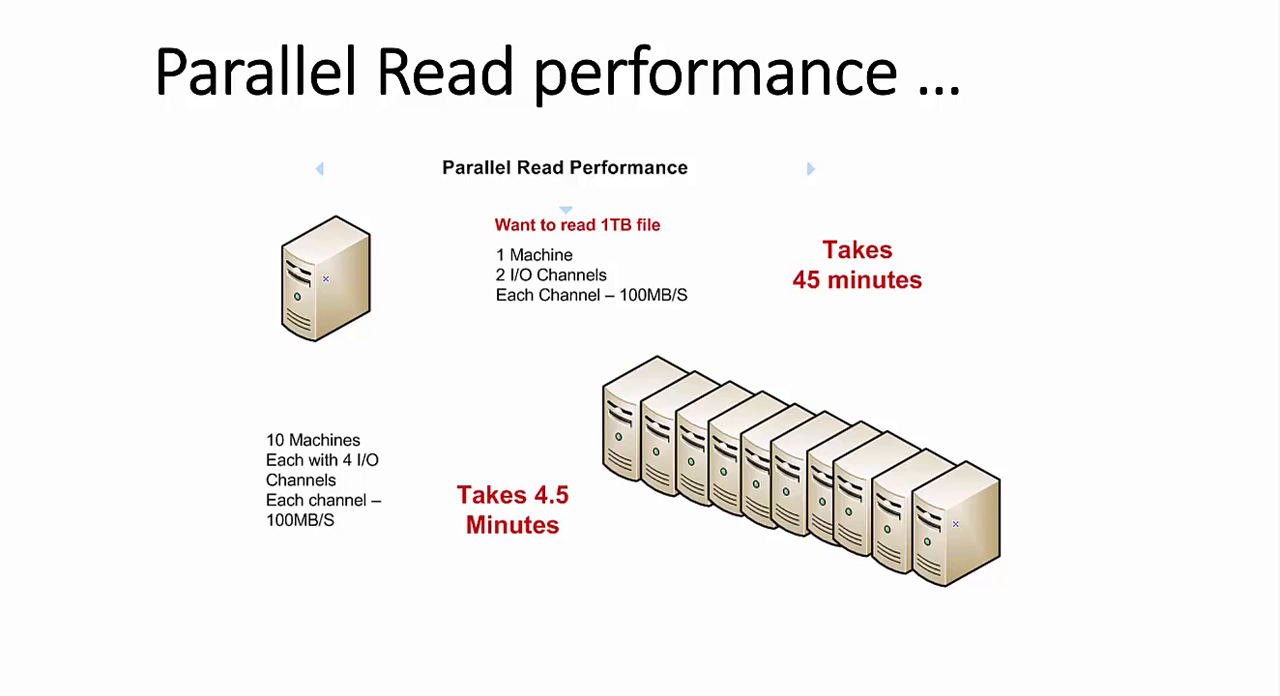
pyautogui.moveTo(416, 280)
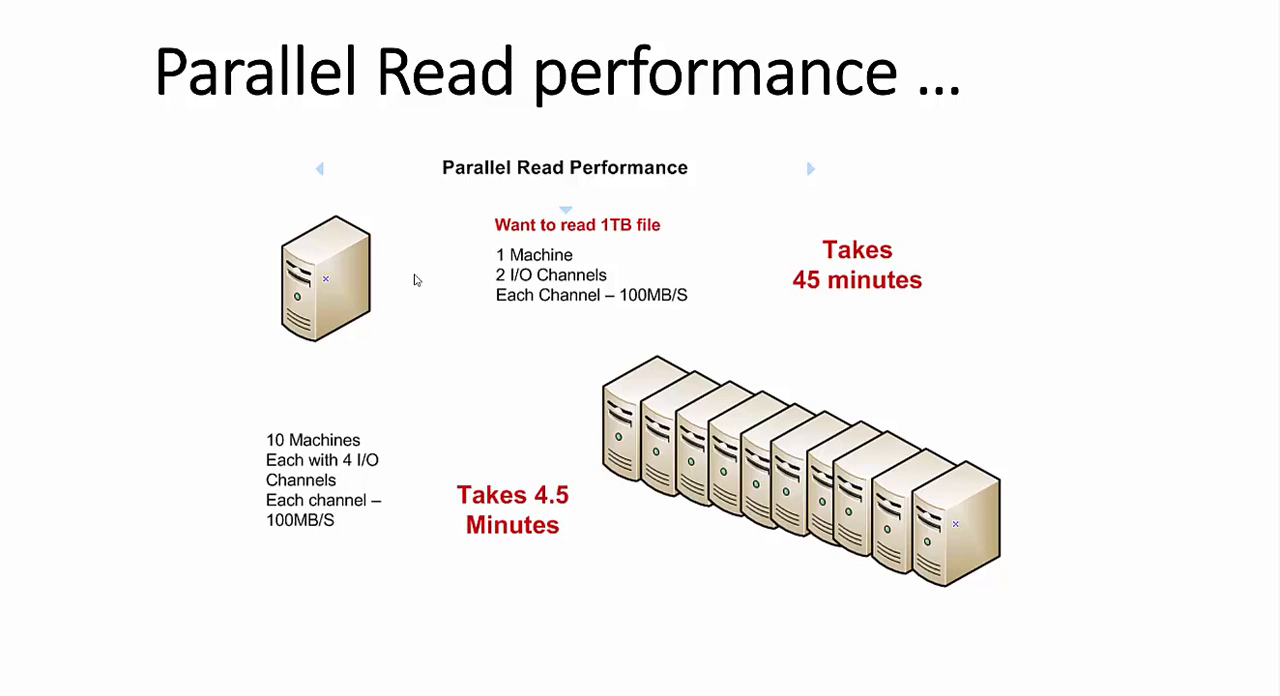
pyautogui.moveTo(388, 338)
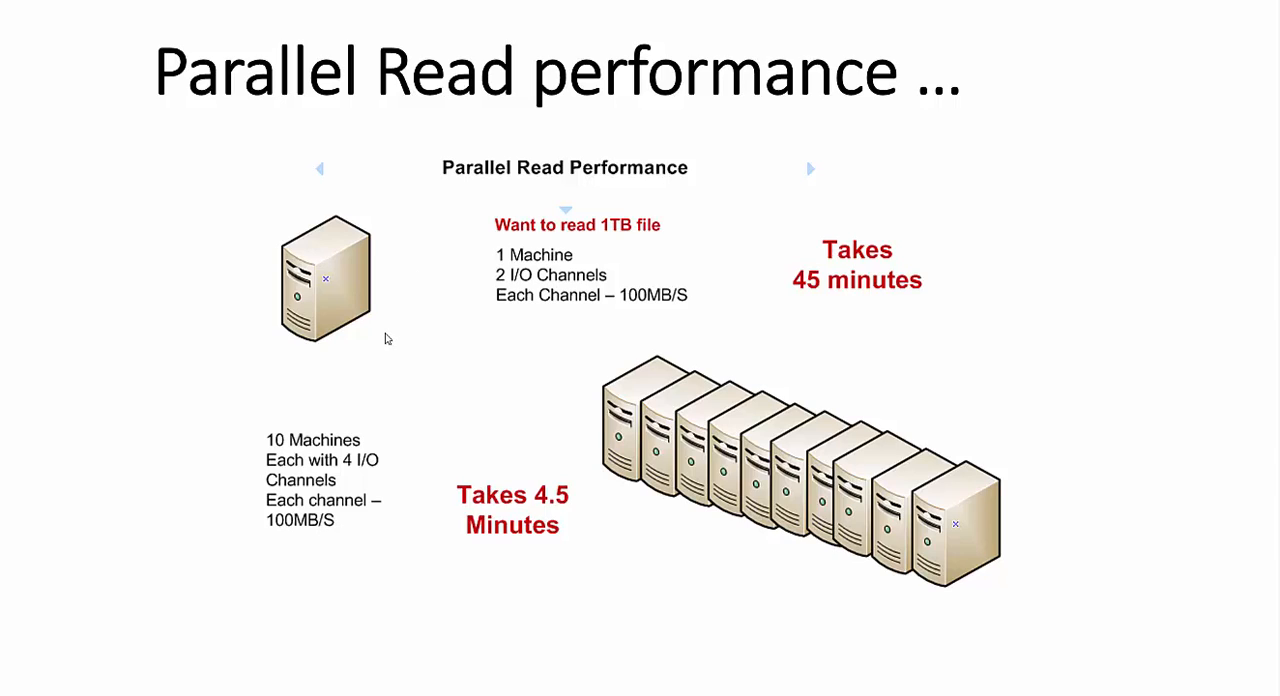
pyautogui.moveTo(188, 450)
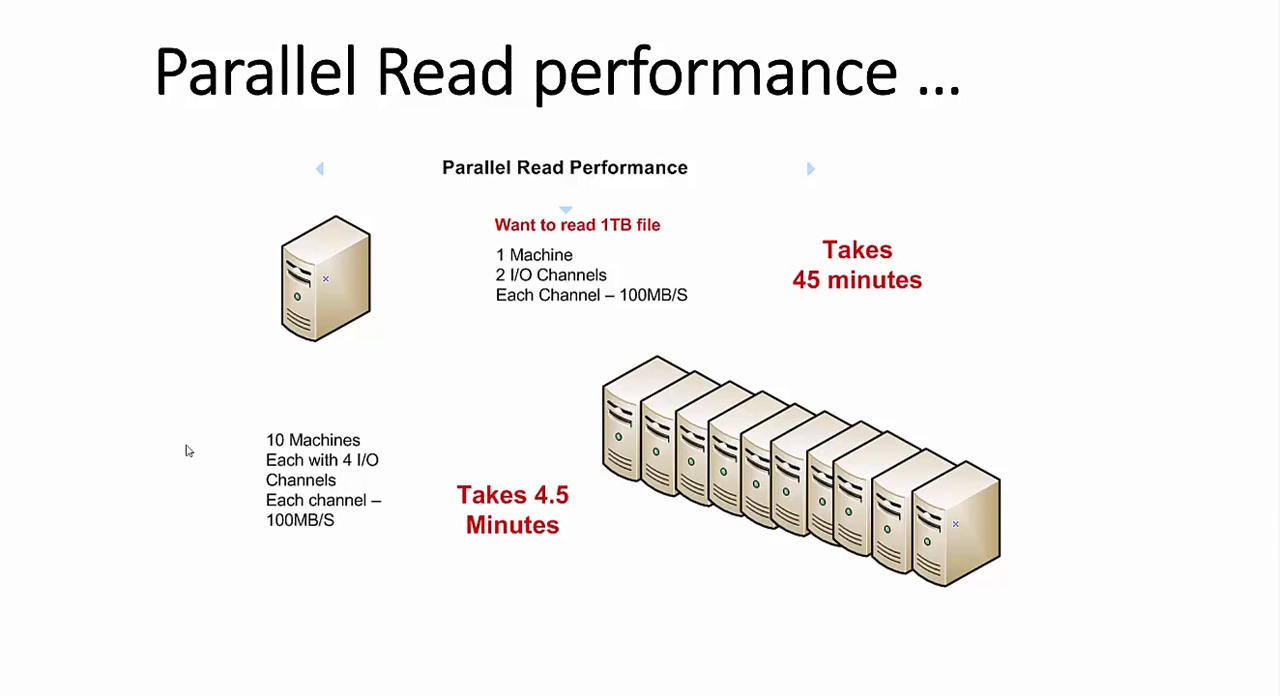
pyautogui.moveTo(672, 502)
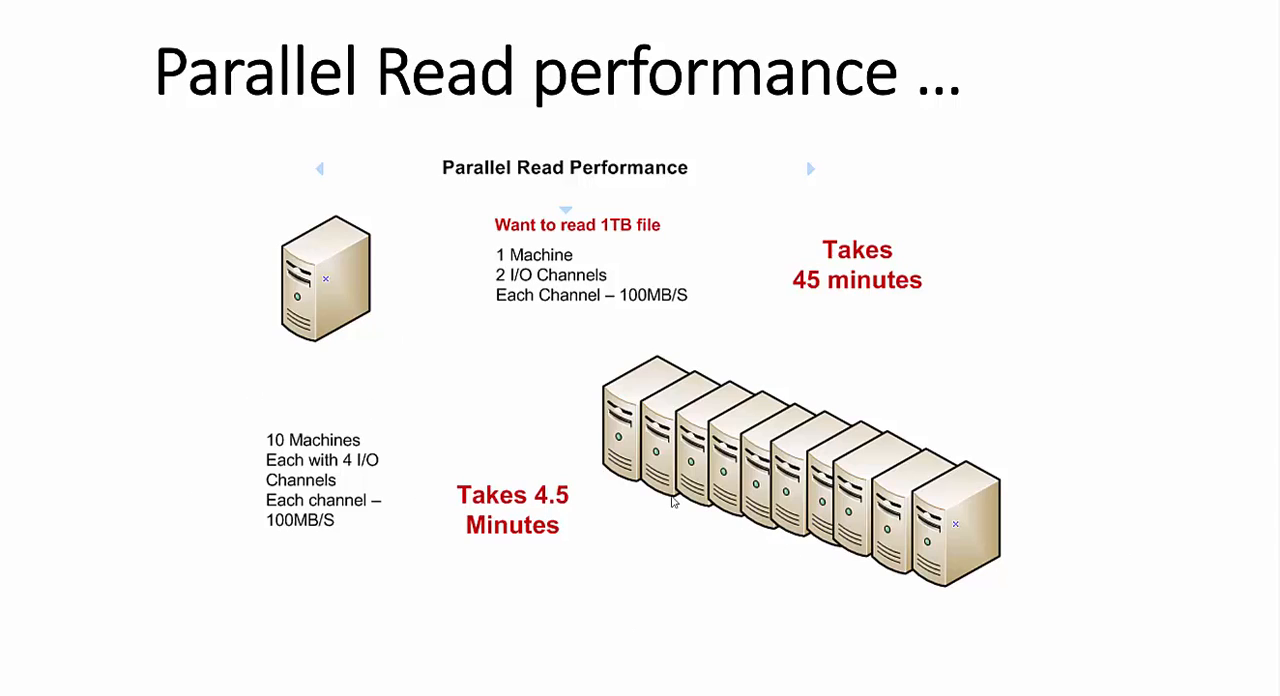
pyautogui.moveTo(464, 452)
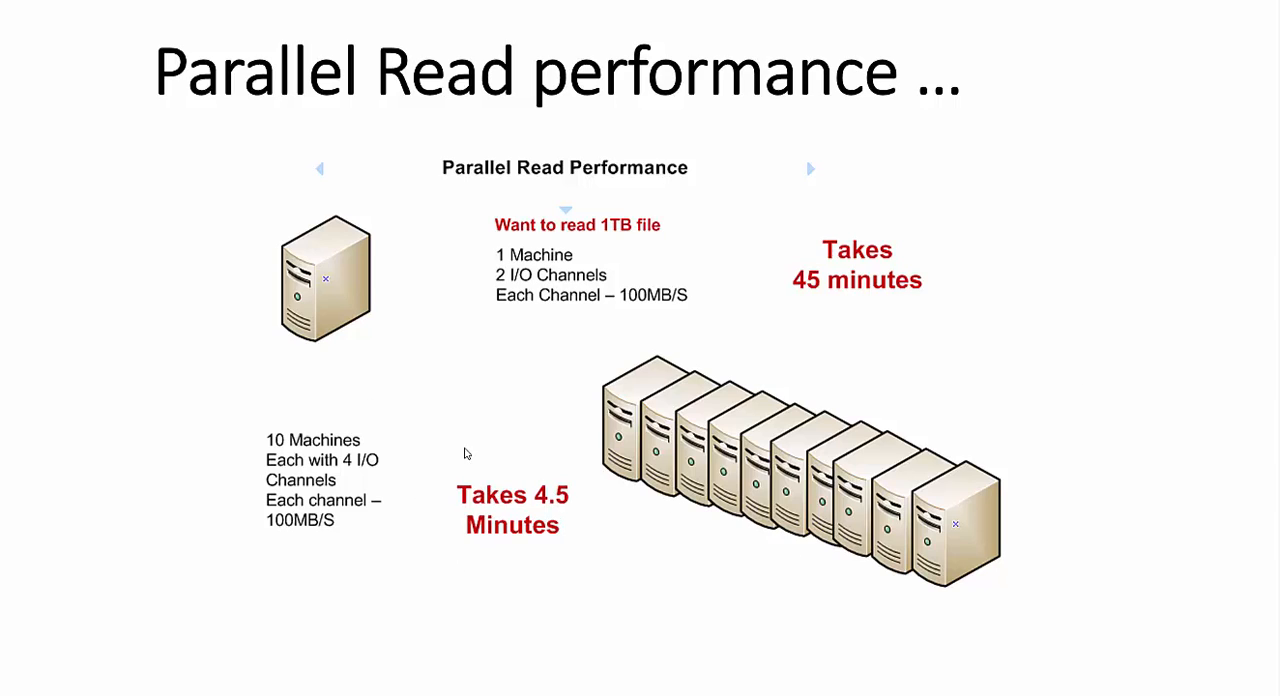